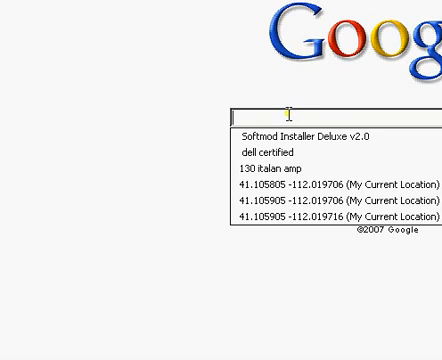
Search Google for MAC Address Changer and download the MFC 8 static release binary build.
{"action": "type", "text": "m"}
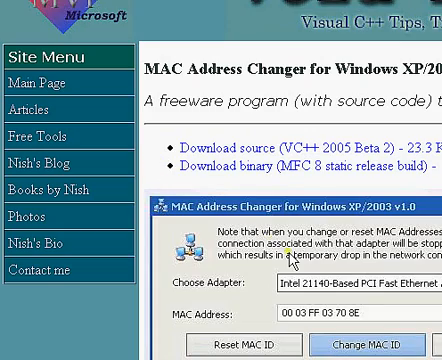
{"action": "scroll", "scroll_direction": "down", "scroll_amount": 3}
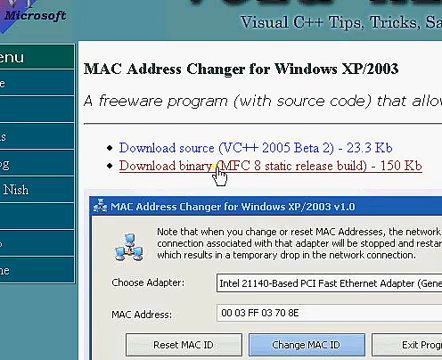
{"action": "left_click", "coordinate": [170, 160]}
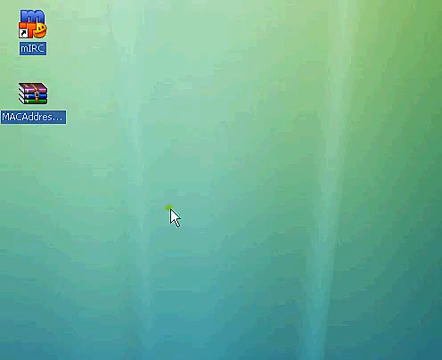
Extract the MACAddress executable from the downloaded archive onto the desktop.
{"action": "double_click", "coordinate": [36, 96]}
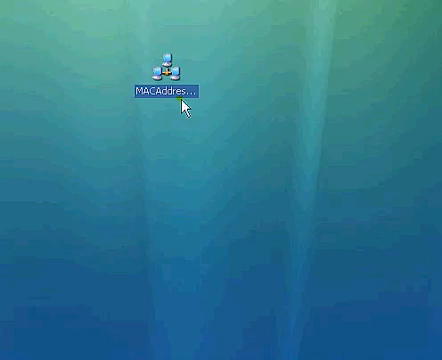
{"action": "left_click", "coordinate": [24, 344]}
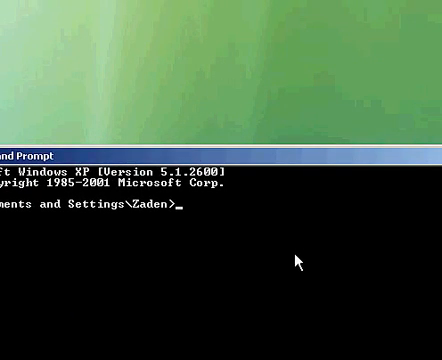
Run ipconfig /all to list the Dell Wireless 1390 adapter's physical address.
{"action": "type", "text": "ipcon"}
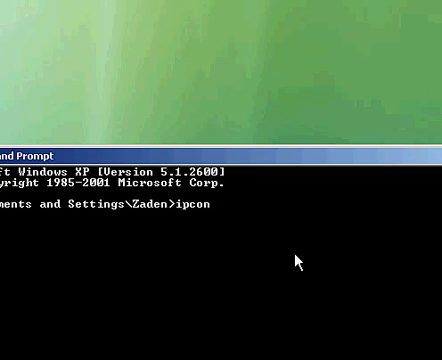
{"action": "type", "text": "fig"}
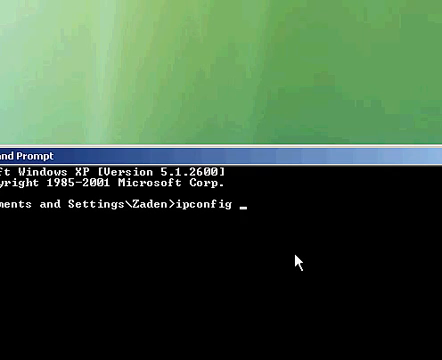
{"action": "type", "text": "/all"}
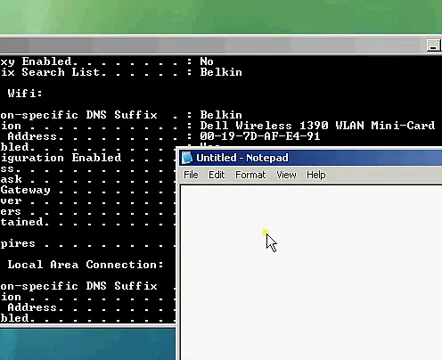
Note the adapter's original physical address (e4-91) in a new Notepad file.
{"action": "type", "text": "e4"}
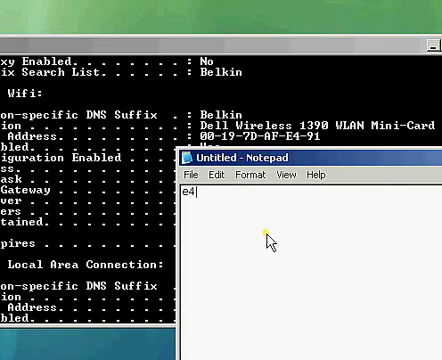
{"action": "type", "text": "-91"}
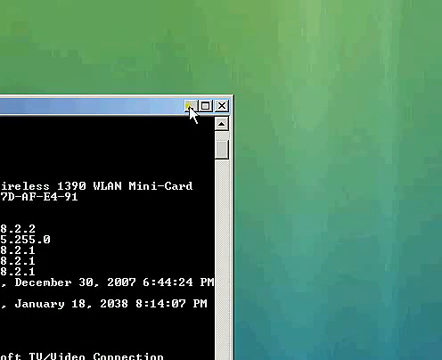
Change the Dell Wireless 1390 adapter's MAC ID to 00 19 7D AF 00 EE and confirm.
{"action": "left_click", "coordinate": [192, 104]}
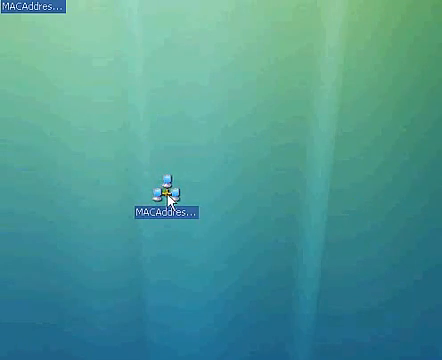
{"action": "double_click", "coordinate": [164, 190]}
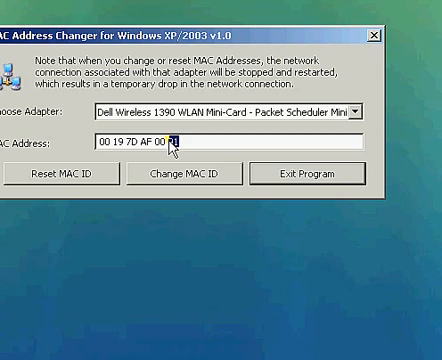
{"action": "type", "text": "FE"}
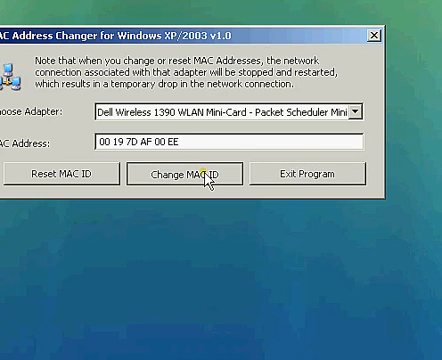
{"action": "left_click", "coordinate": [204, 172]}
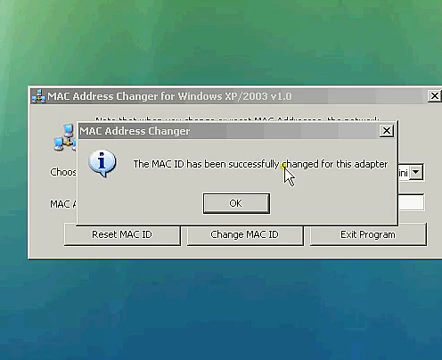
{"action": "left_click", "coordinate": [224, 198]}
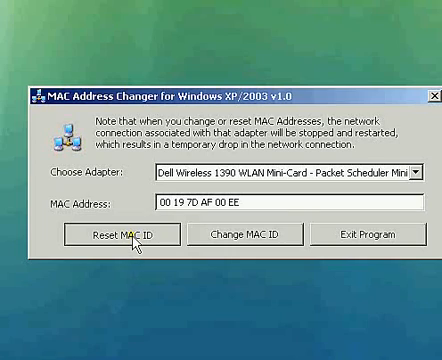
Reset the wireless adapter's MAC ID to its original address and acknowledge the confirmation.
{"action": "left_click", "coordinate": [126, 236]}
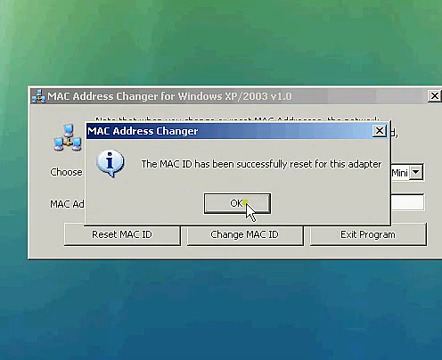
{"action": "left_click", "coordinate": [240, 204]}
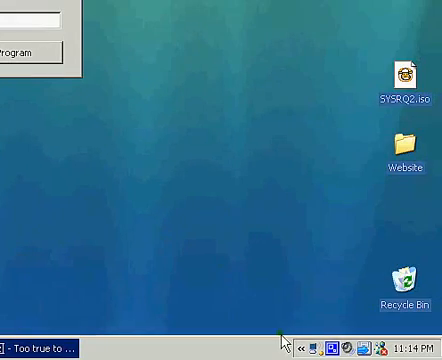
{"action": "mouse_move", "coordinate": [320, 340]}
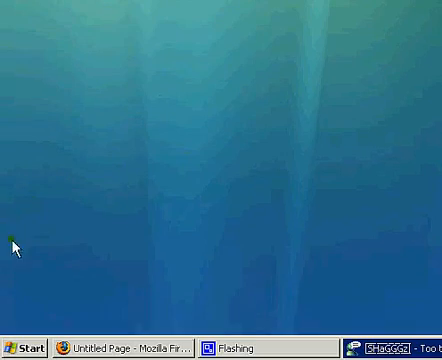
{"action": "left_click", "coordinate": [24, 348]}
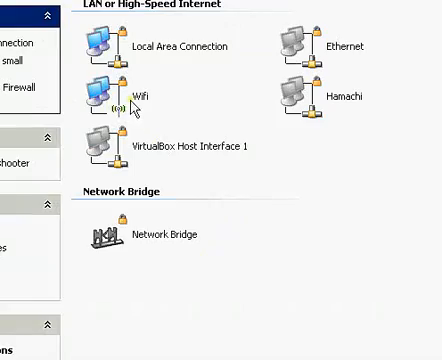
{"action": "right_click", "coordinate": [96, 92]}
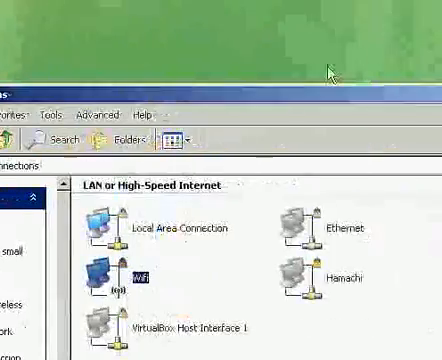
{"action": "double_click", "coordinate": [94, 276]}
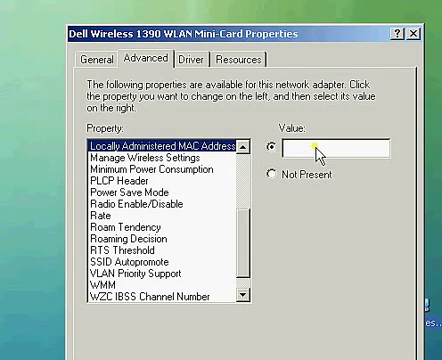
{"action": "type", "text": "0000000"}
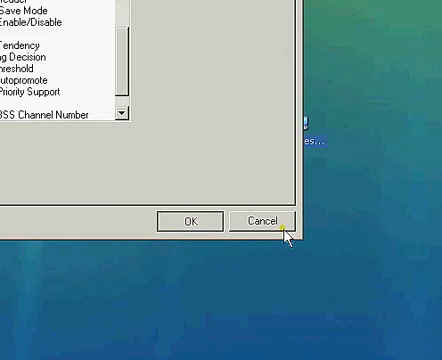
{"action": "left_click", "coordinate": [260, 220]}
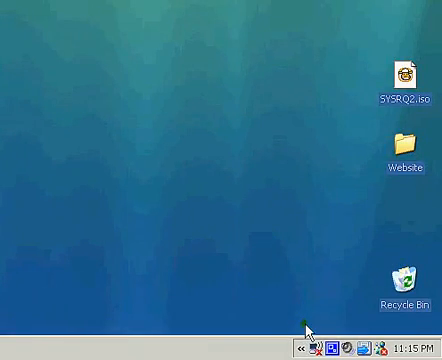
{"action": "mouse_move", "coordinate": [300, 348]}
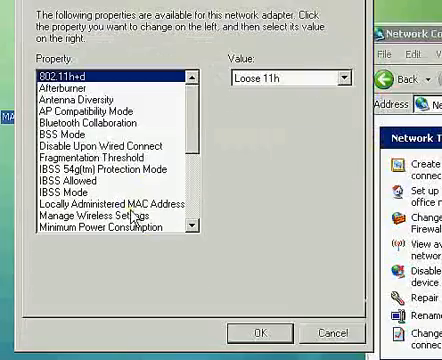
{"action": "scroll", "scroll_direction": "down", "scroll_amount": 3}
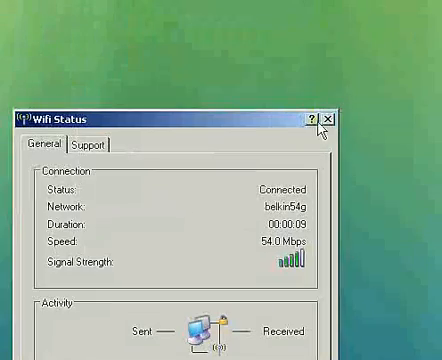
{"action": "left_click", "coordinate": [330, 114]}
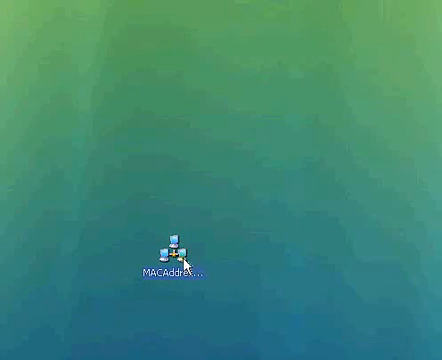